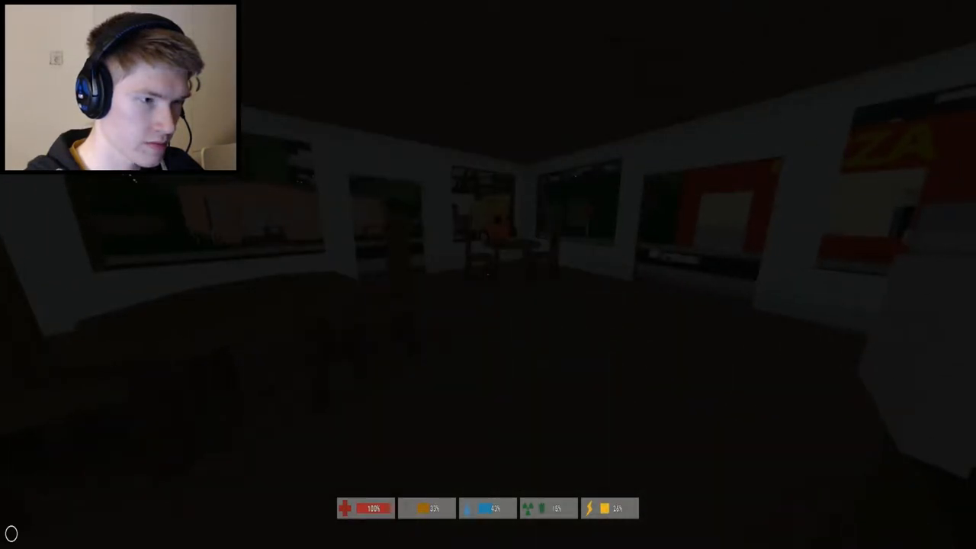
mouse_move(487, 274)
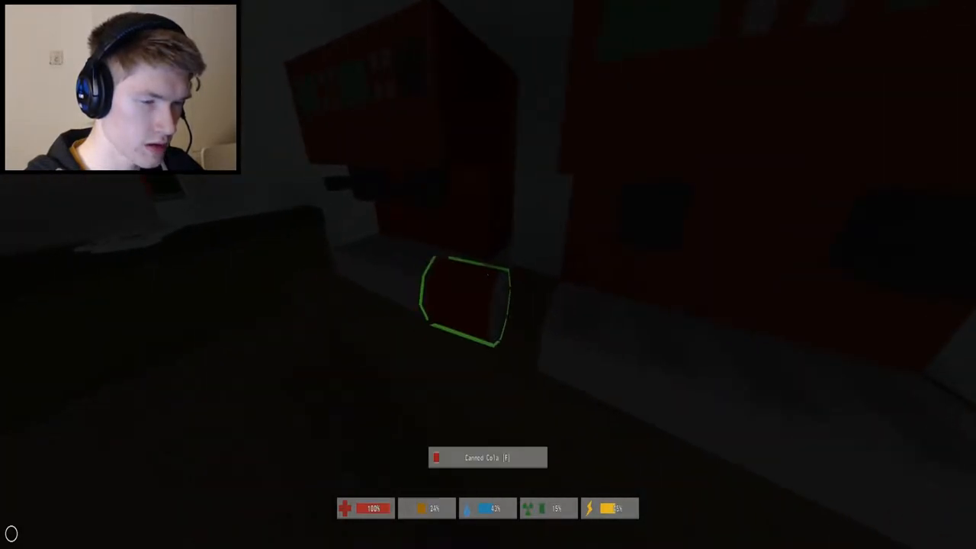
- Pick up the drink can lying on the shop floor beside the machines
key(f)
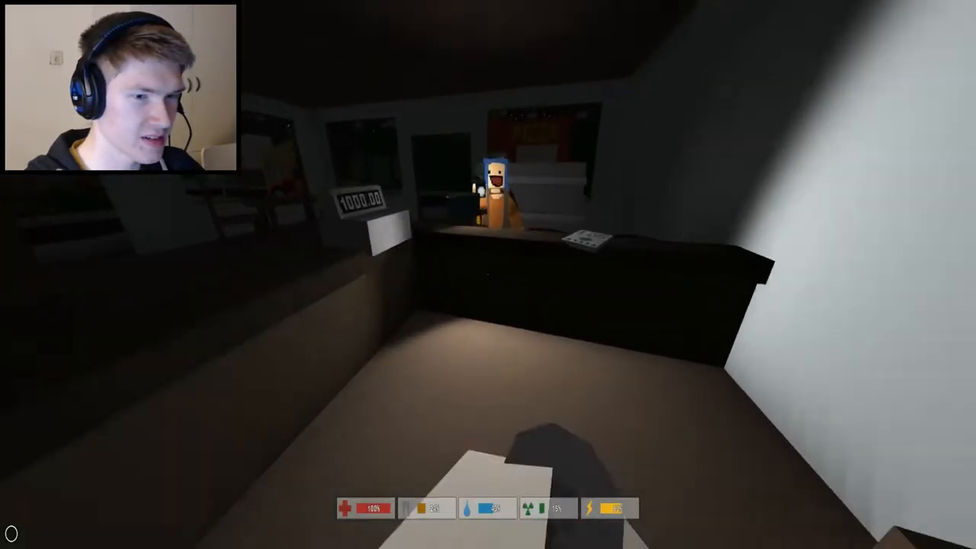
mouse_move(488, 274)
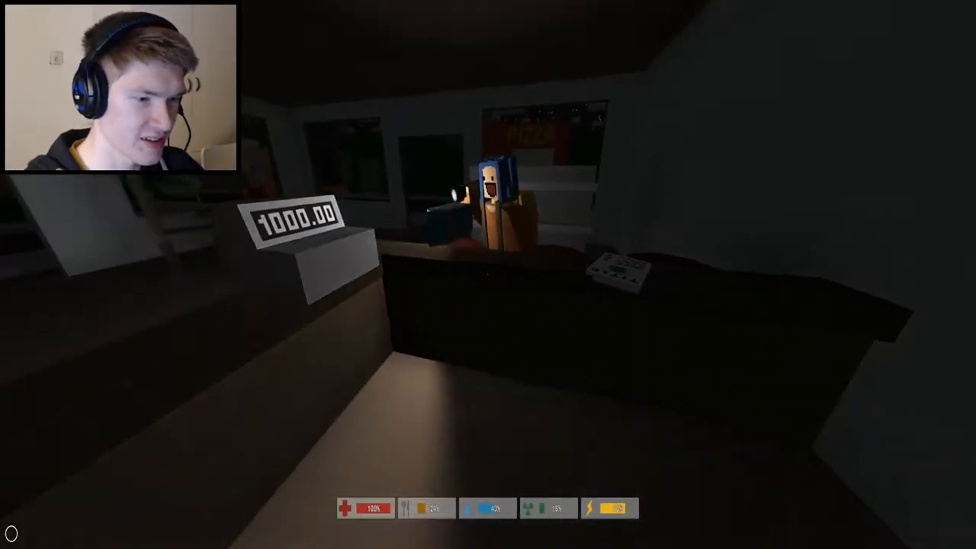
mouse_move(488, 275)
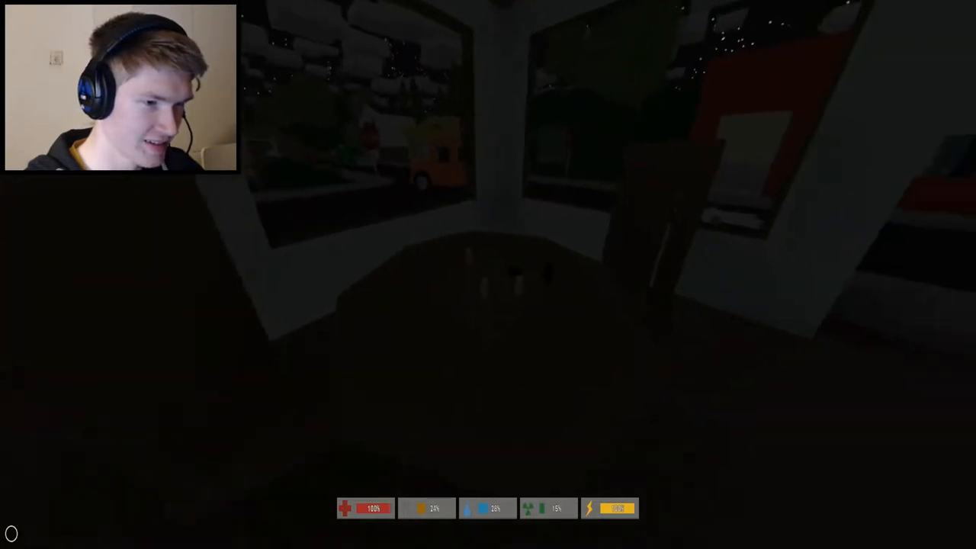
mouse_move(488, 275)
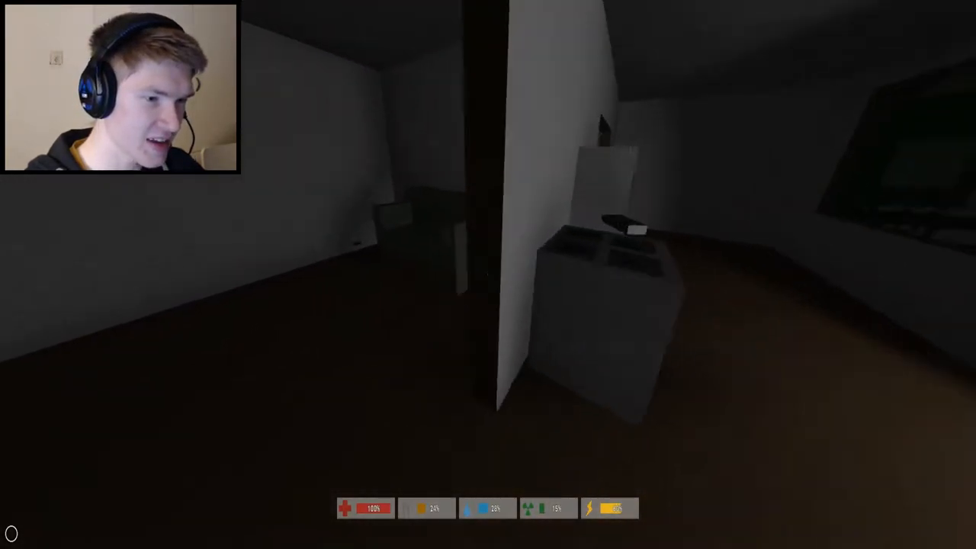
mouse_move(488, 275)
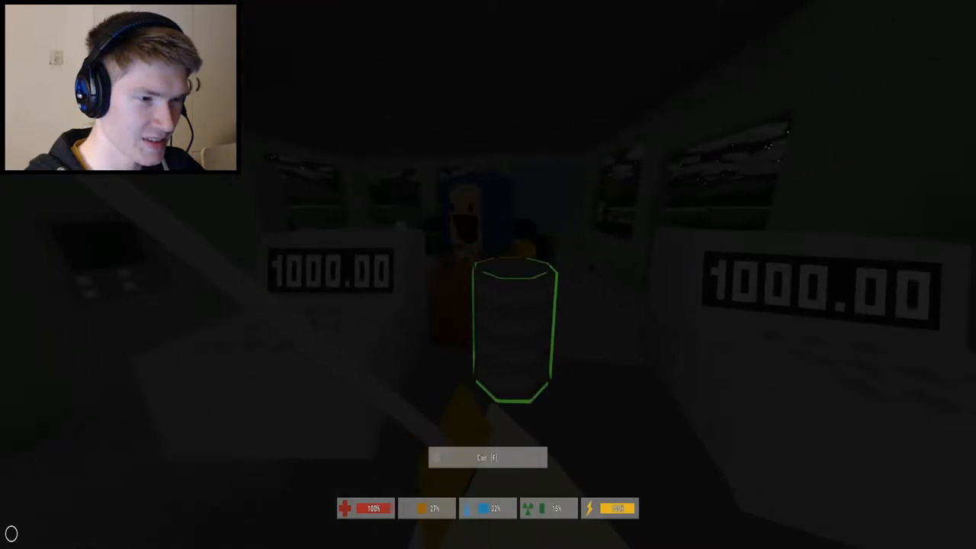
mouse_move(488, 275)
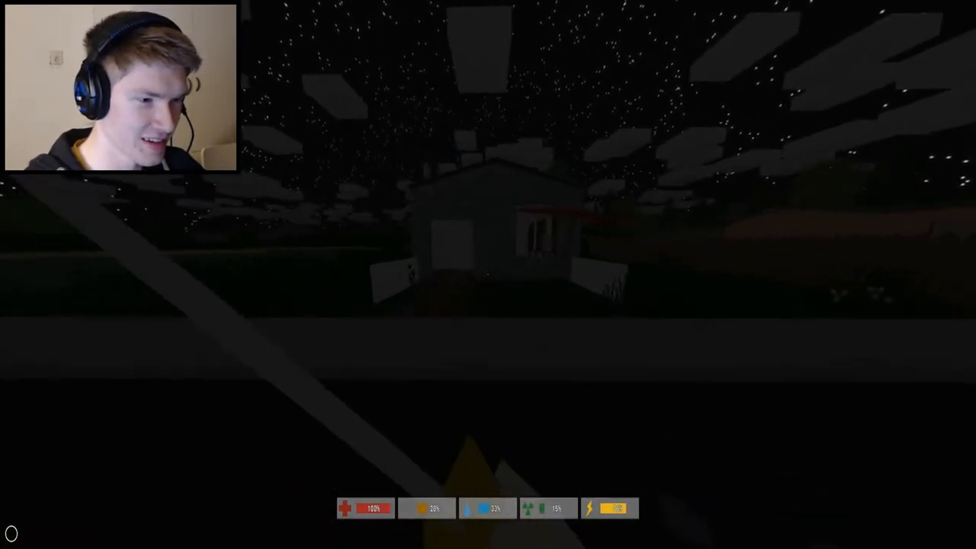
mouse_move(488, 275)
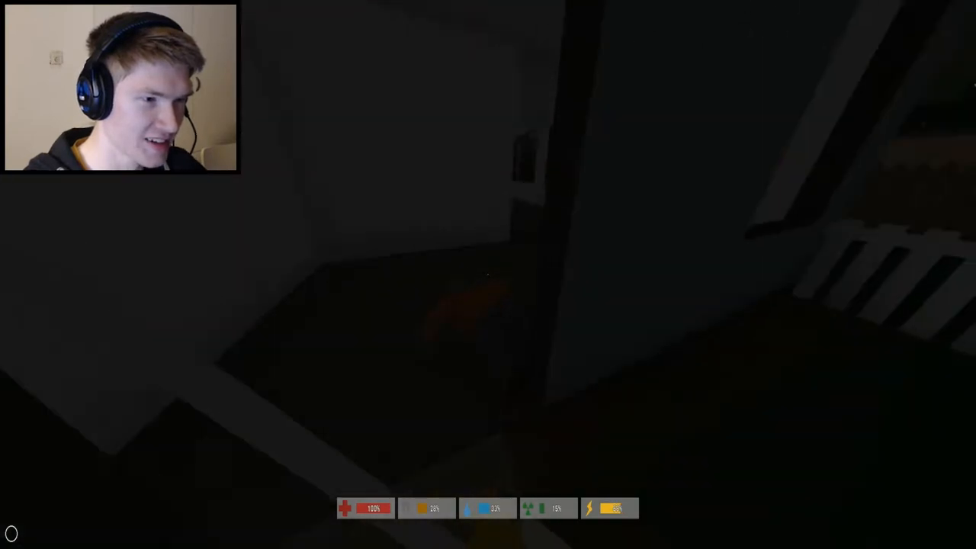
mouse_move(488, 275)
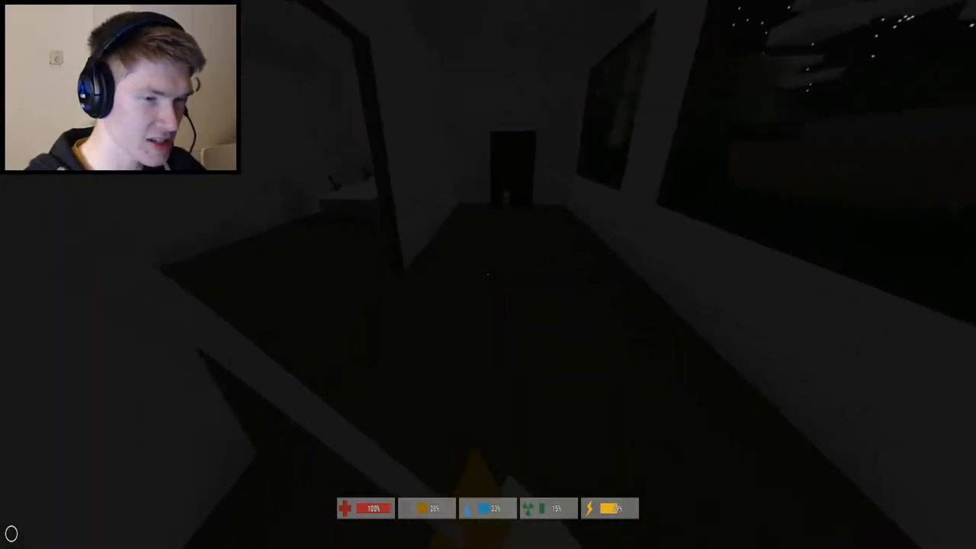
mouse_move(488, 275)
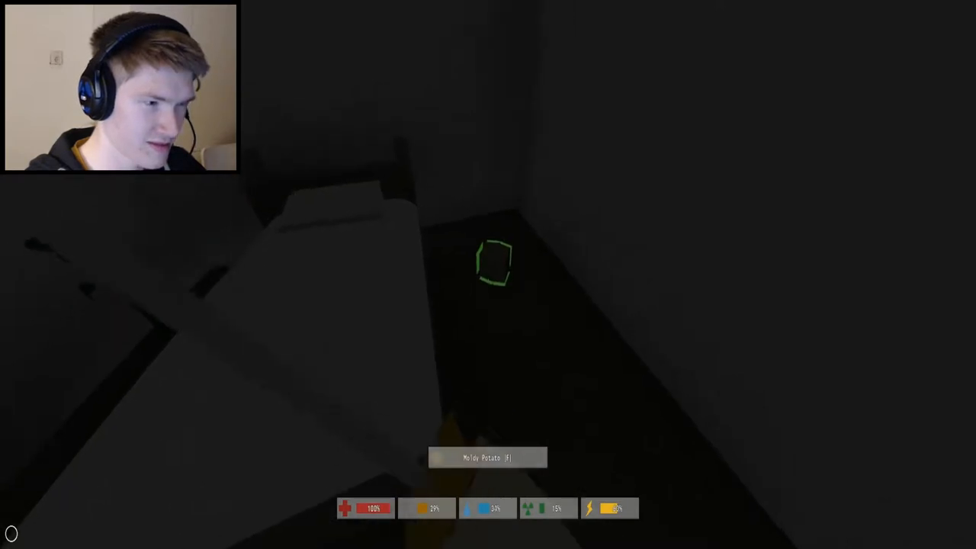
- Pick up the small outlined item from the house floor by the bed
key(f)
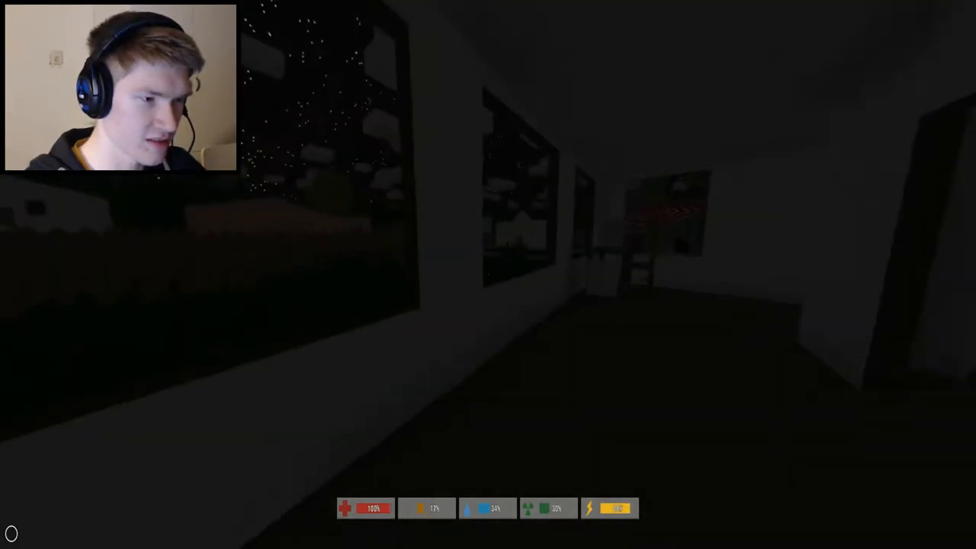
mouse_move(488, 274)
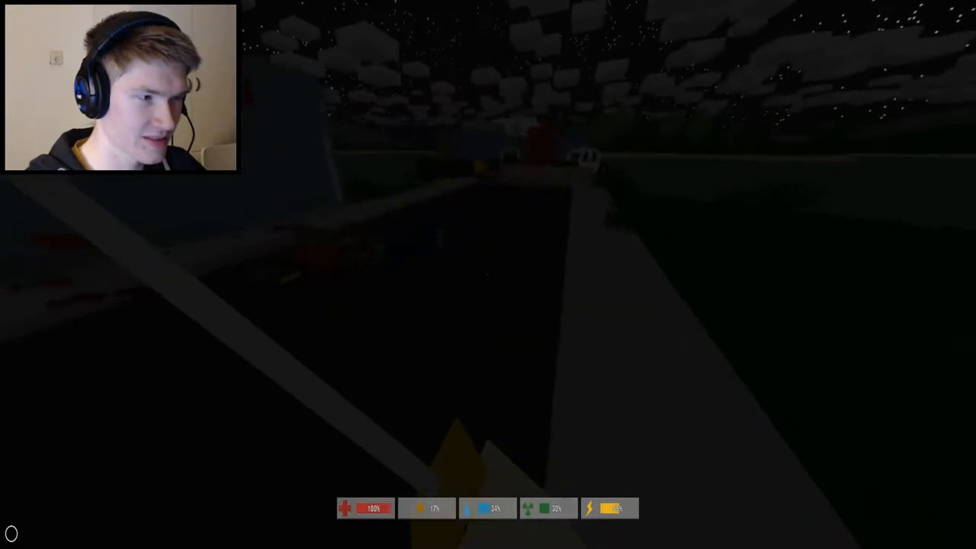
mouse_move(488, 275)
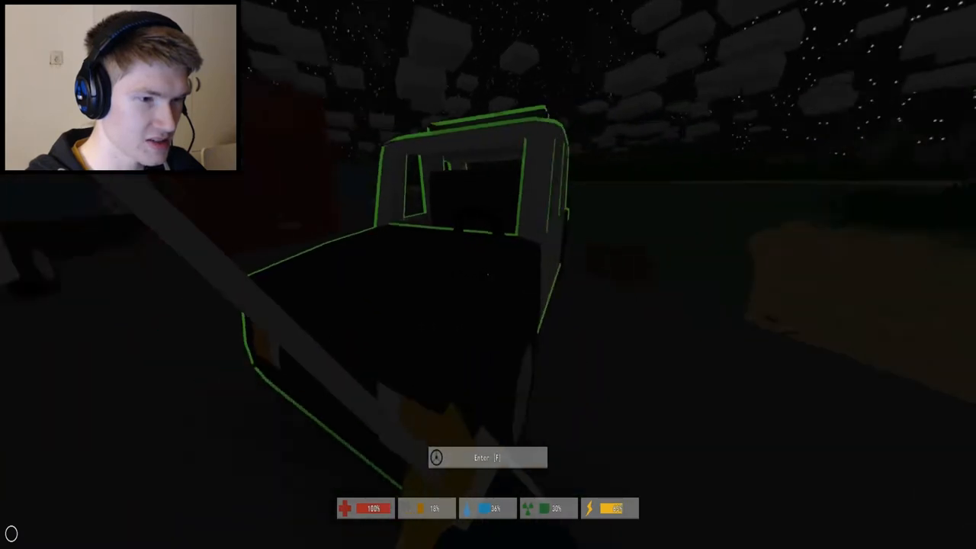
- Get into the parked vehicle, then collect the thin item inside the next building
key(f)
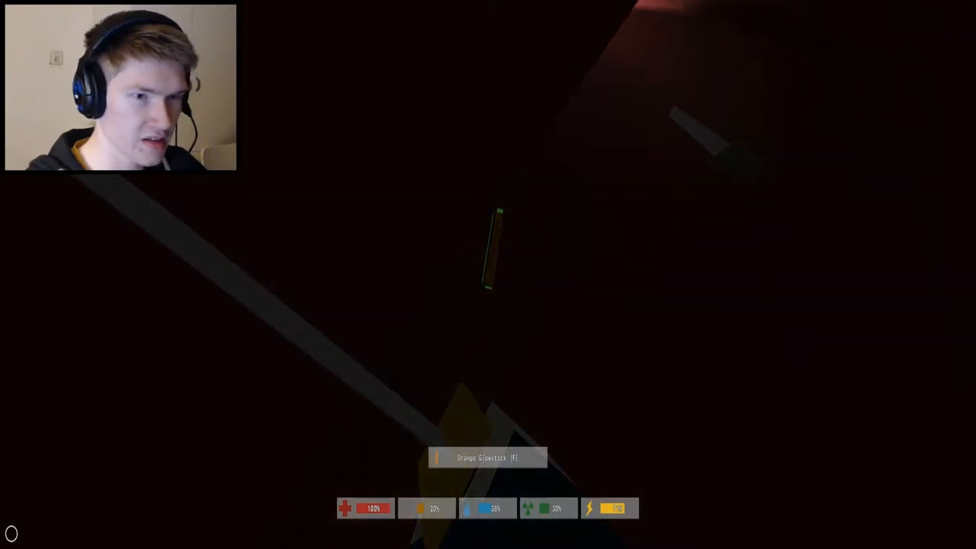
key(f)
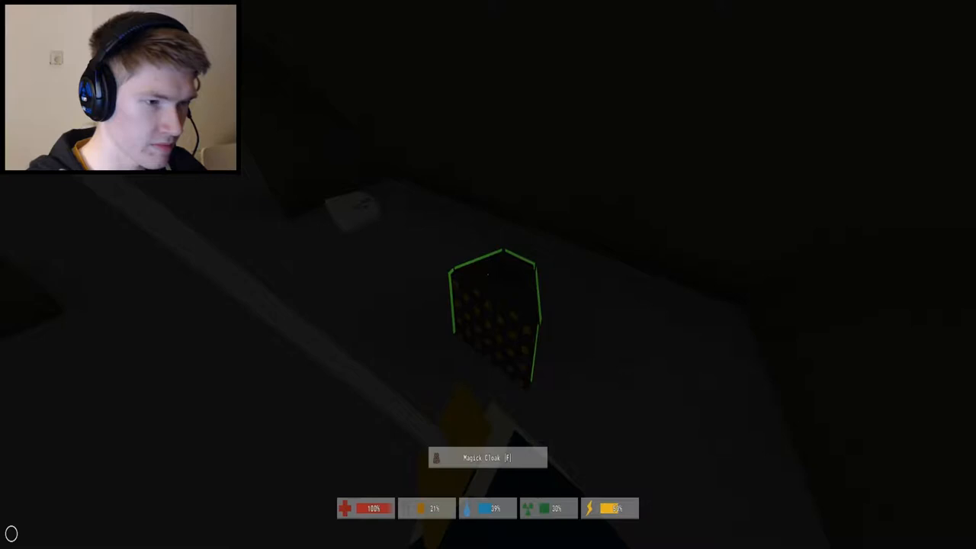
- Pick up the item lying on the table before heading outside
key(f)
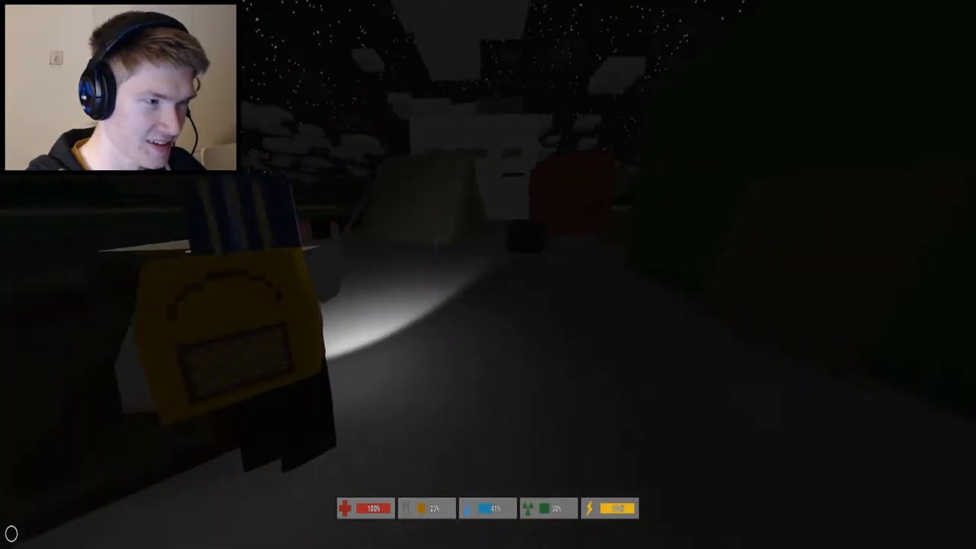
mouse_move(488, 275)
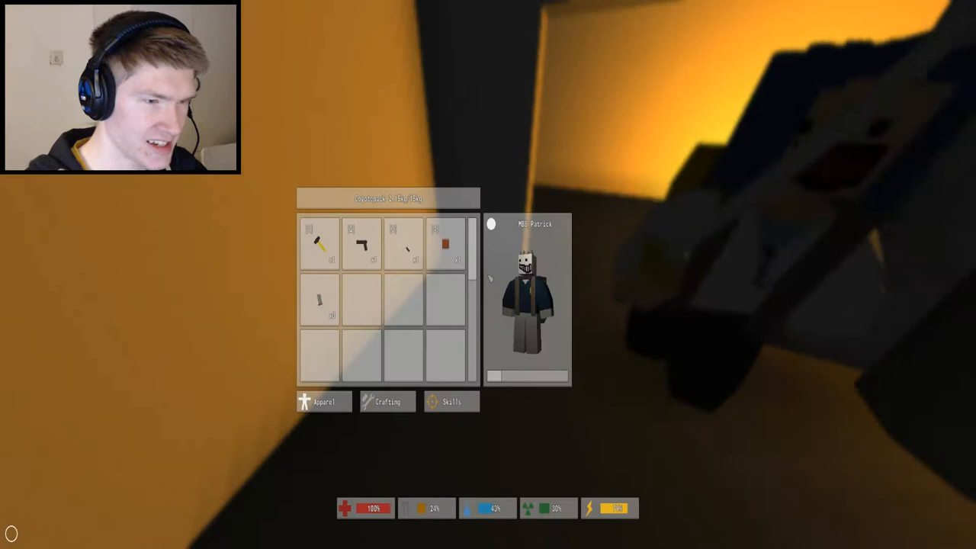
- Collect the item in the cupboard and the one beside the fallen zombie
click(445, 242)
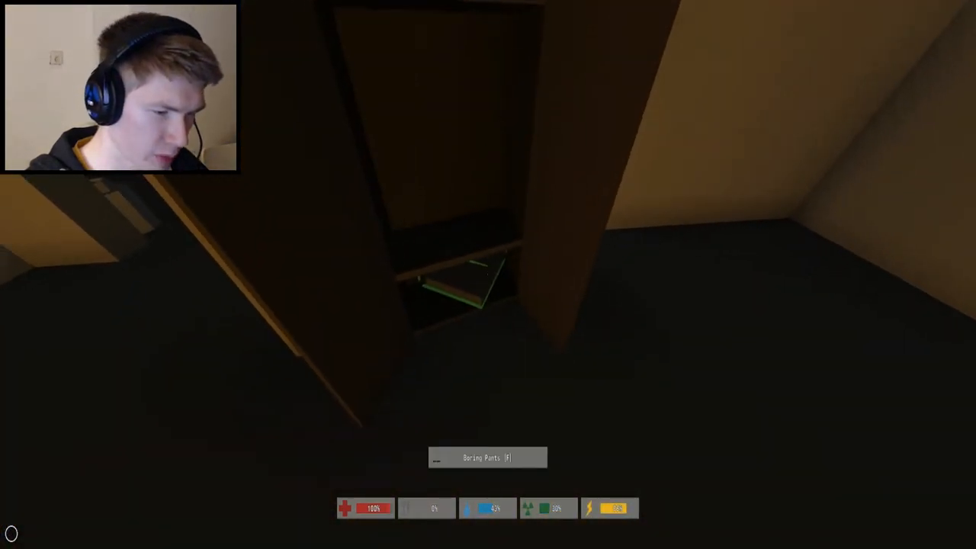
key(f)
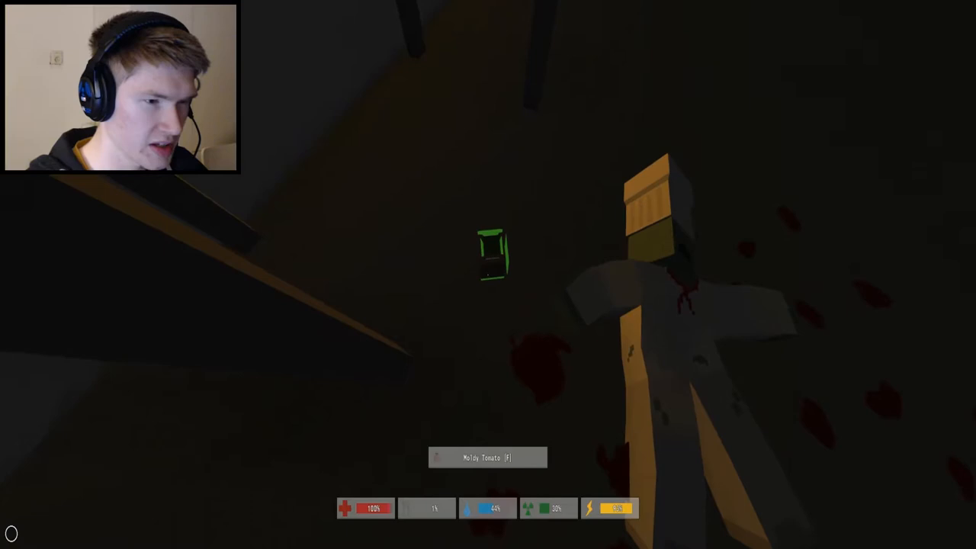
key(f)
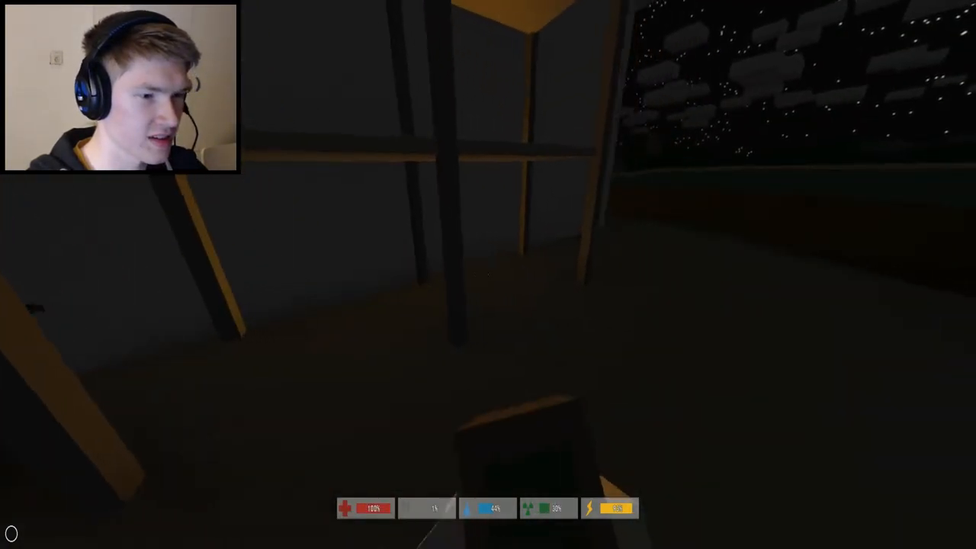
mouse_move(488, 274)
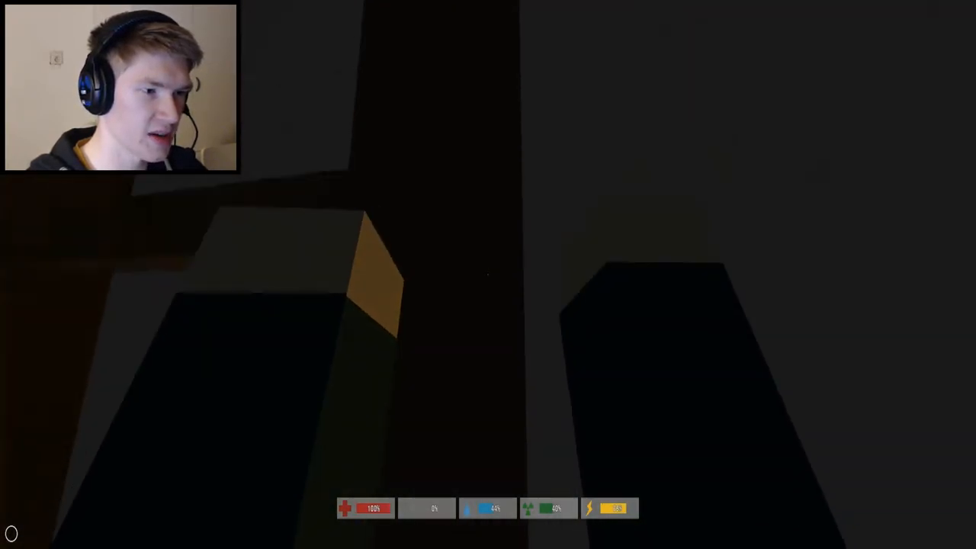
mouse_move(488, 274)
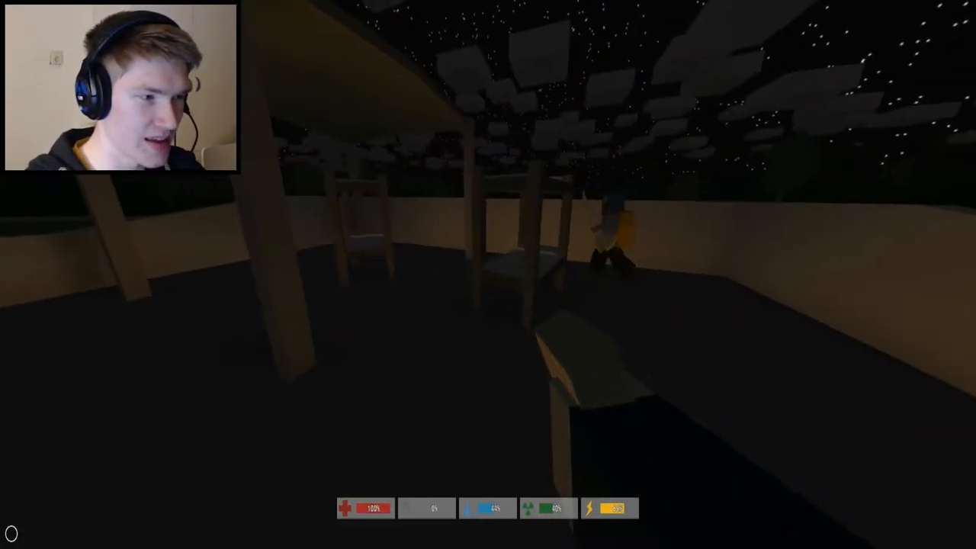
mouse_move(488, 274)
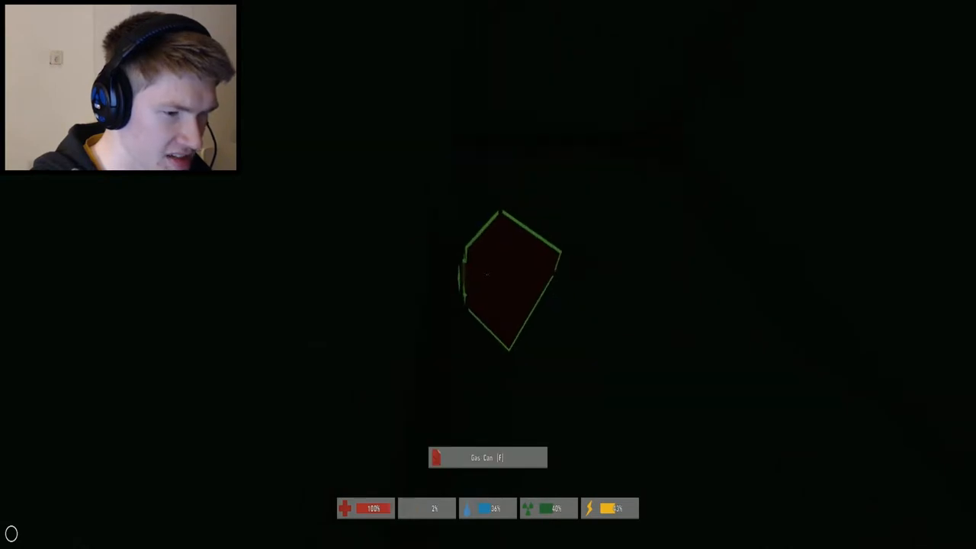
- Grab the red gas can, then climb into the parked police car
key(f)
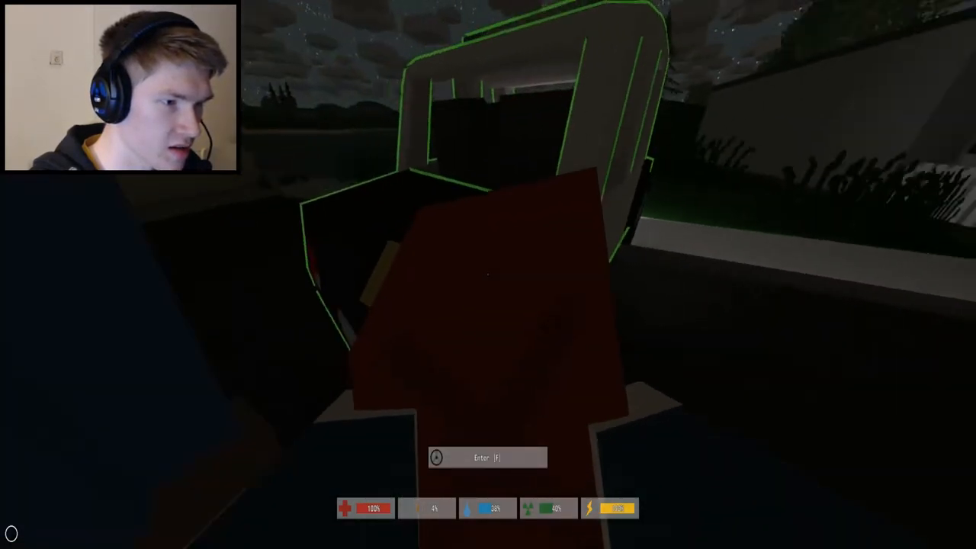
mouse_move(488, 275)
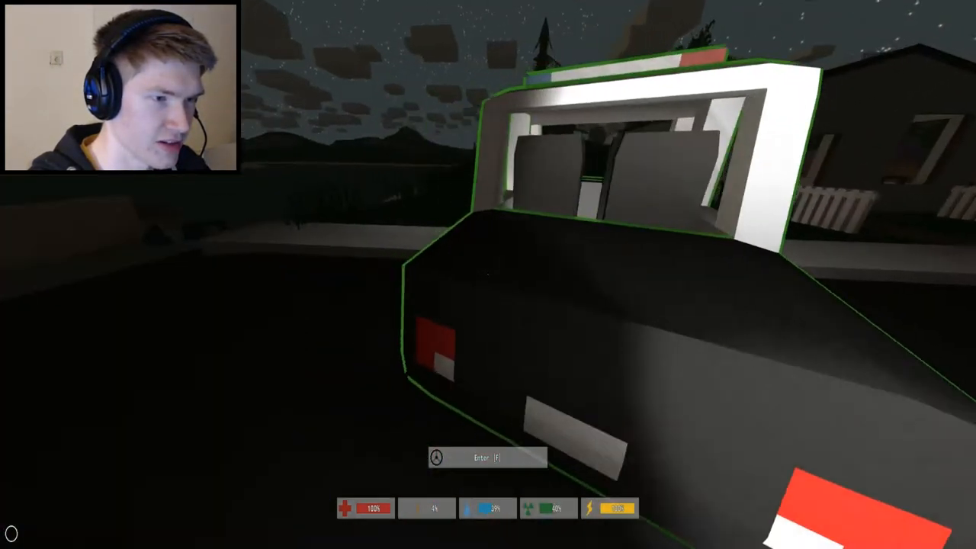
key(f)
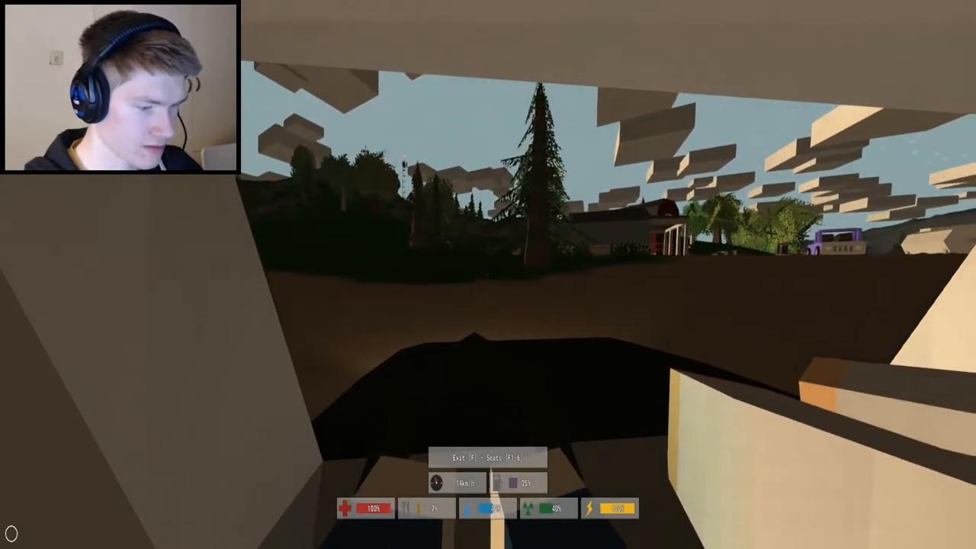
- Drive the police car forward into the forested countryside
key(f)
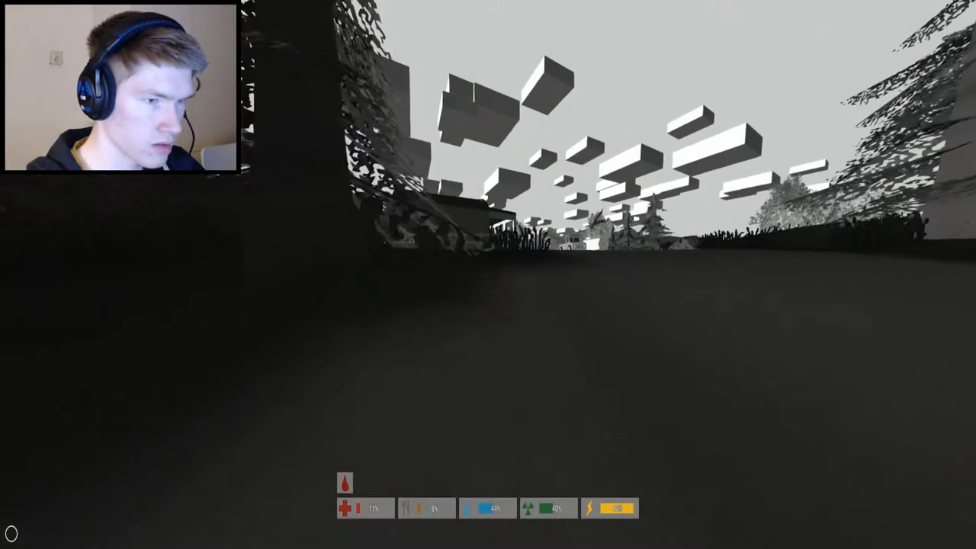
mouse_move(488, 274)
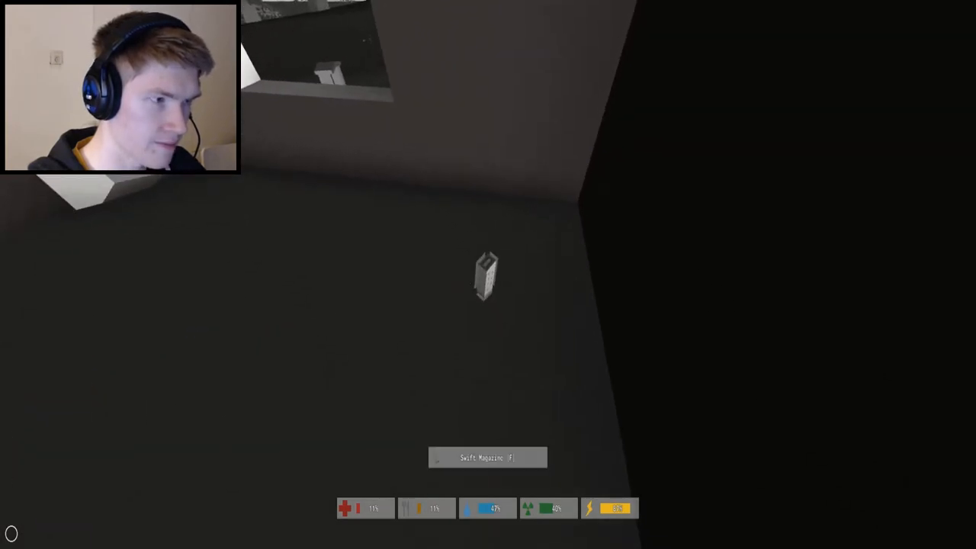
- Pick up the item on the small building's floor
key(f)
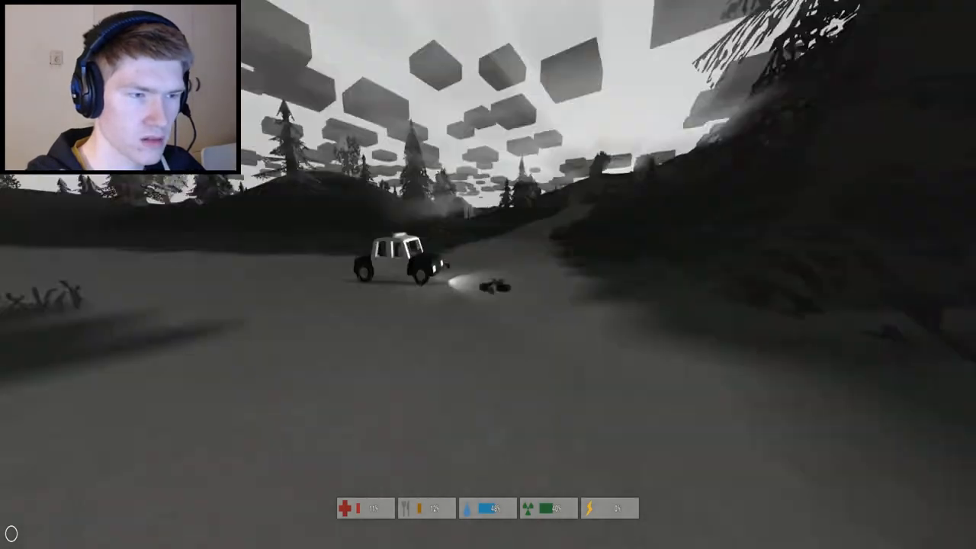
mouse_move(488, 274)
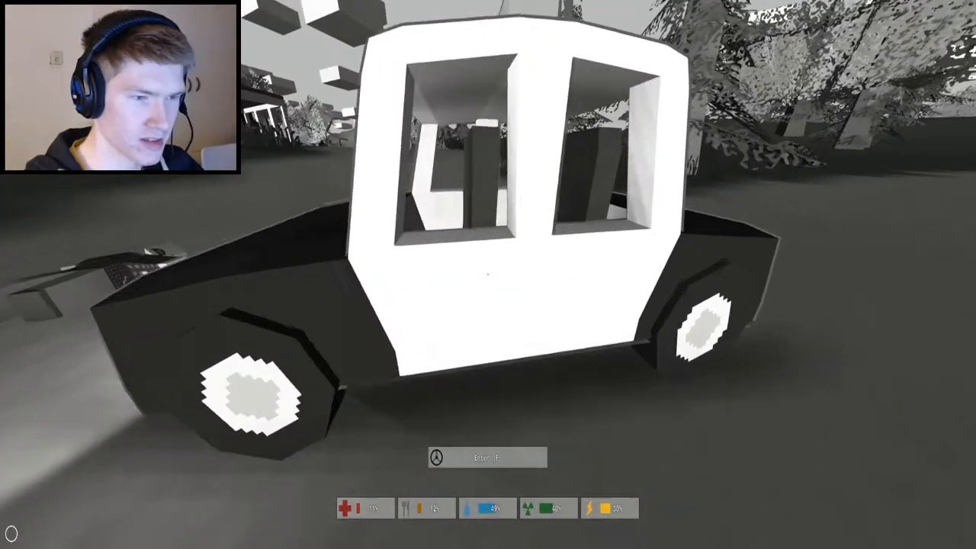
- Climb back into the police car parked on the hillside
key(f)
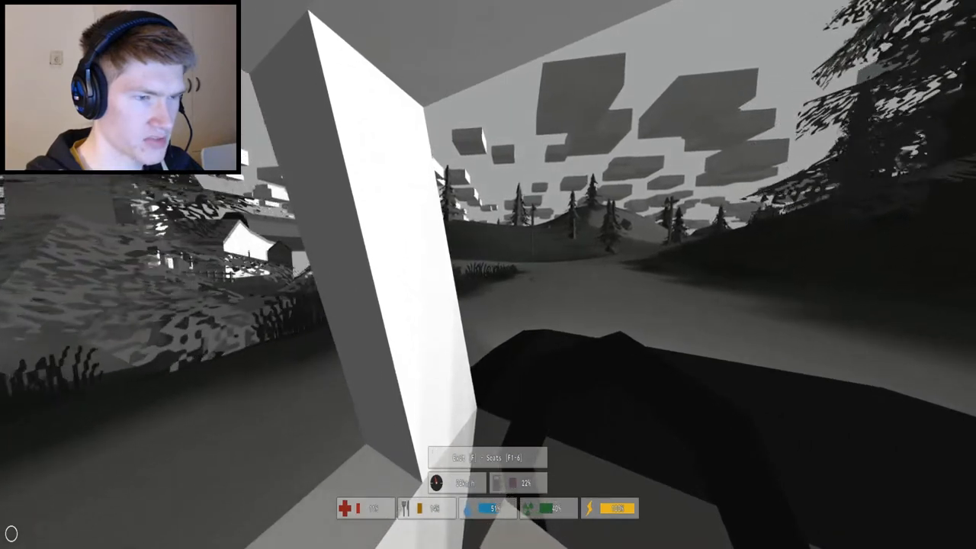
mouse_move(488, 274)
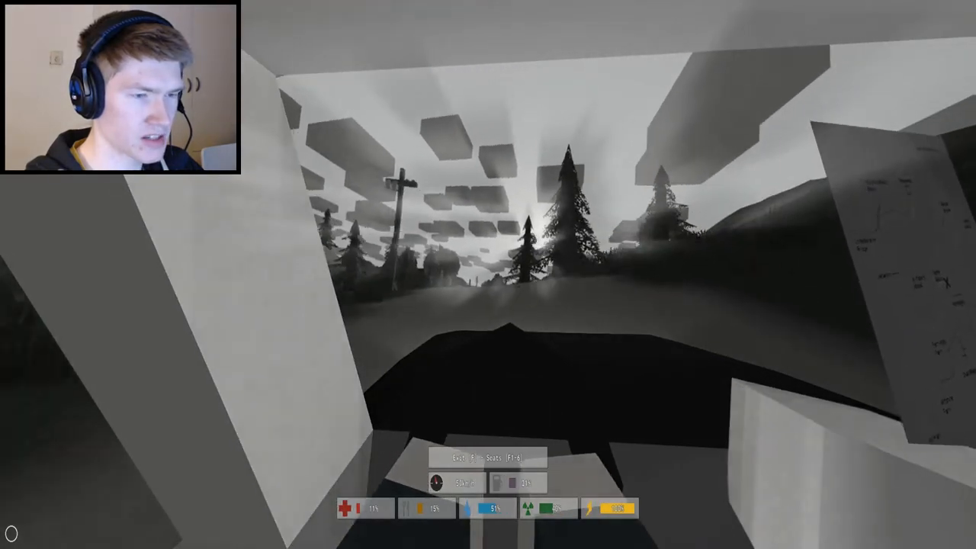
mouse_move(488, 275)
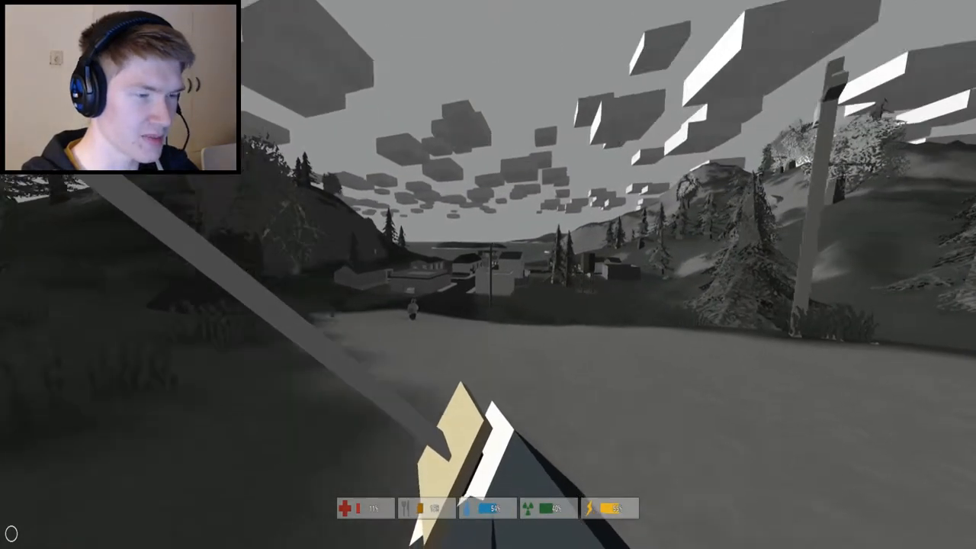
mouse_move(488, 275)
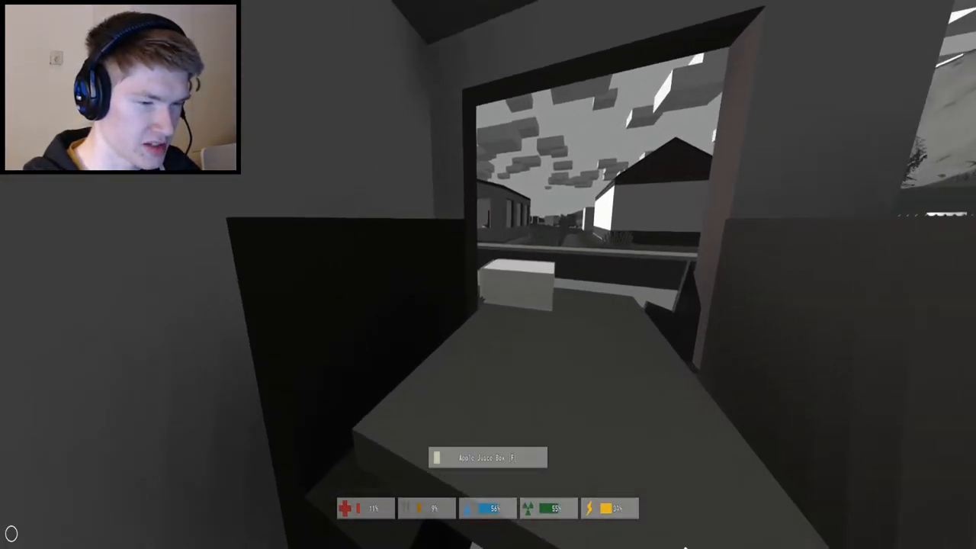
- Pick up the item sitting by the window in the grey house
key(f)
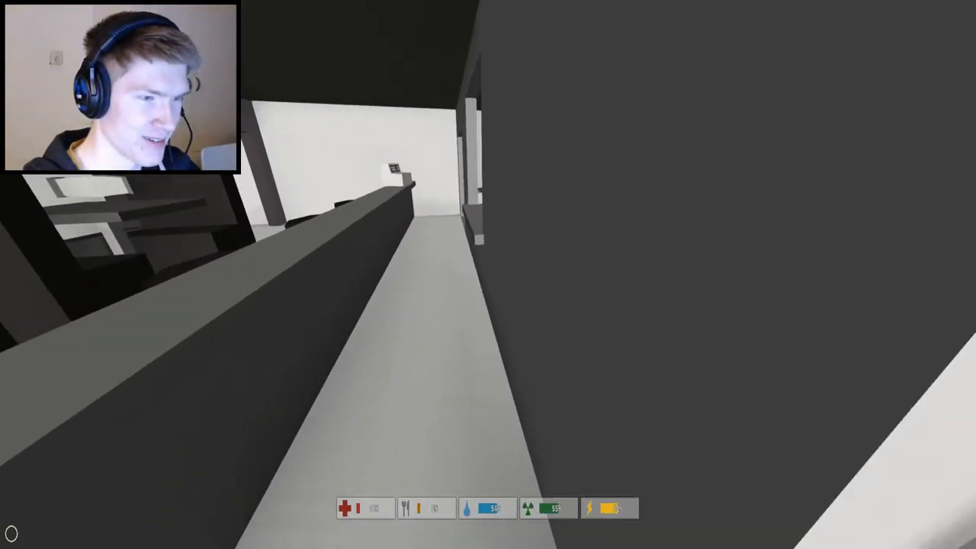
mouse_move(488, 274)
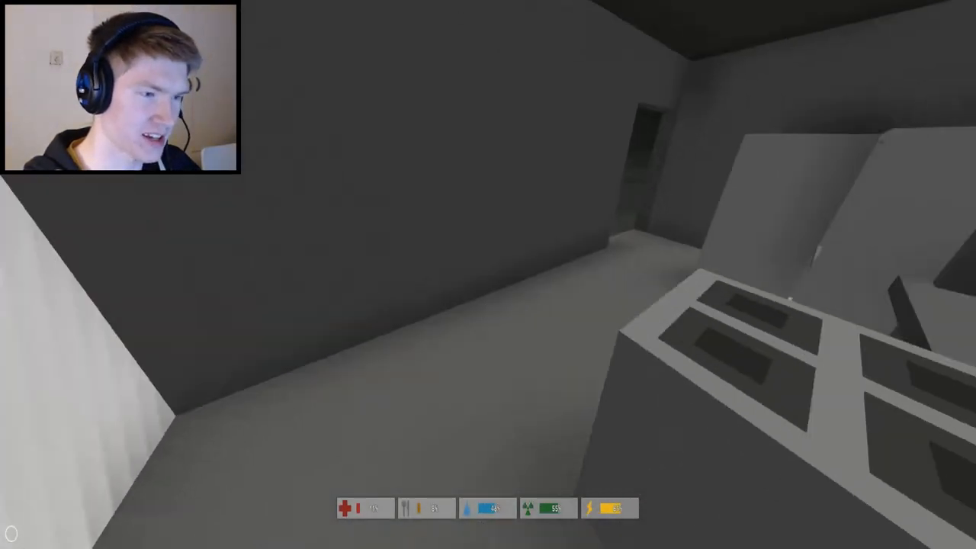
mouse_move(488, 275)
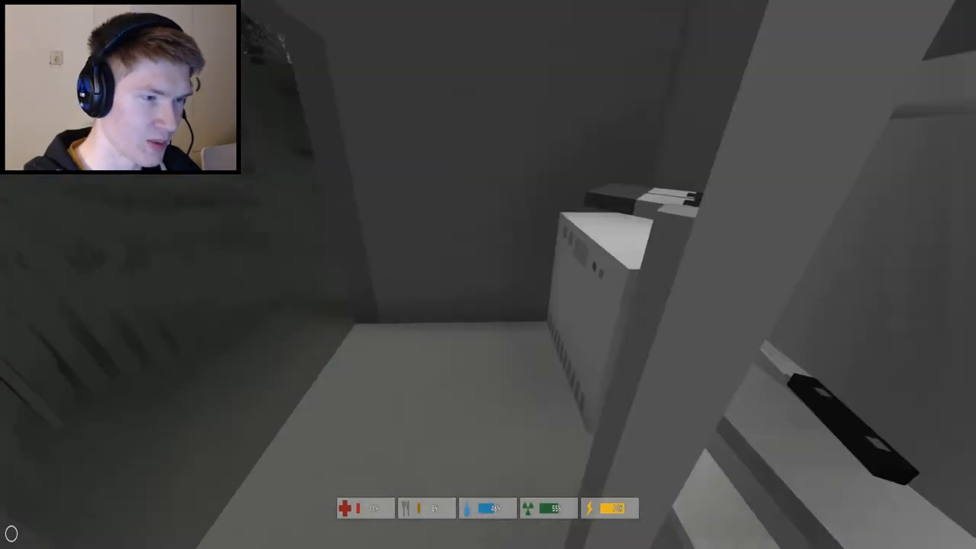
mouse_move(488, 274)
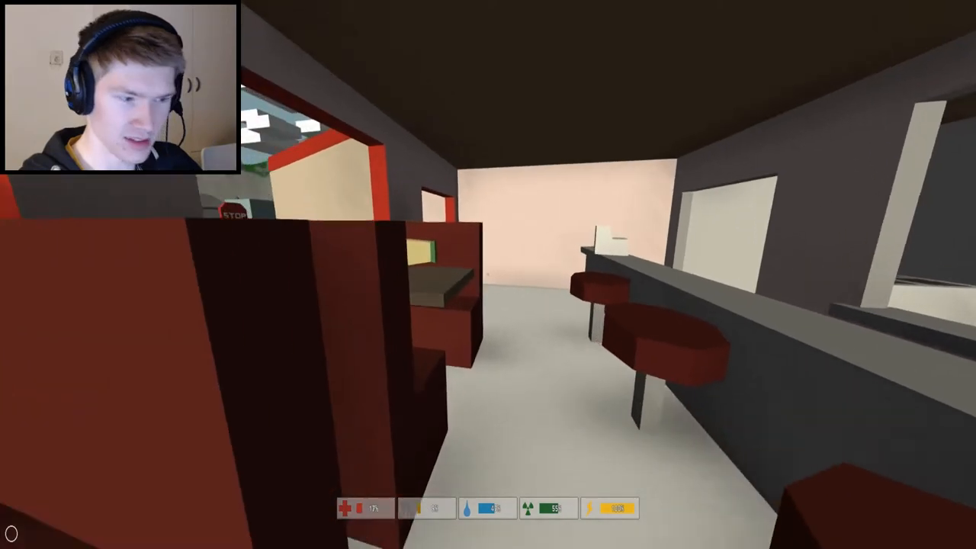
mouse_move(488, 274)
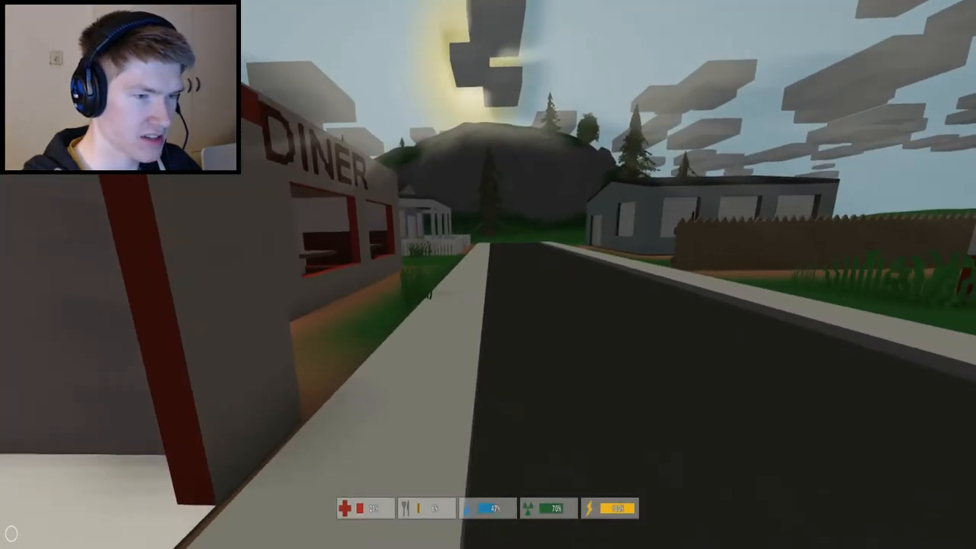
mouse_move(488, 274)
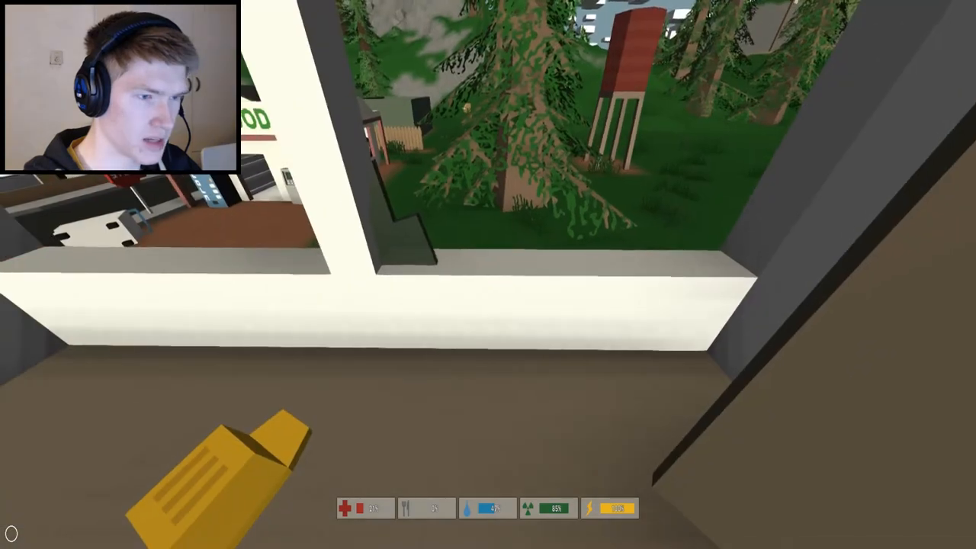
mouse_move(488, 275)
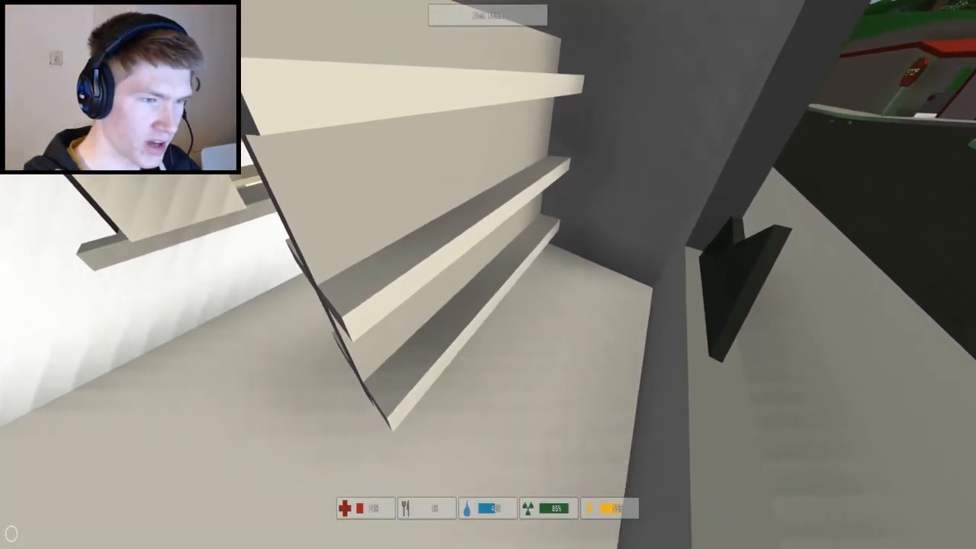
- Check the inventory briefly before leaving the building for the dirt road
key(Tab)
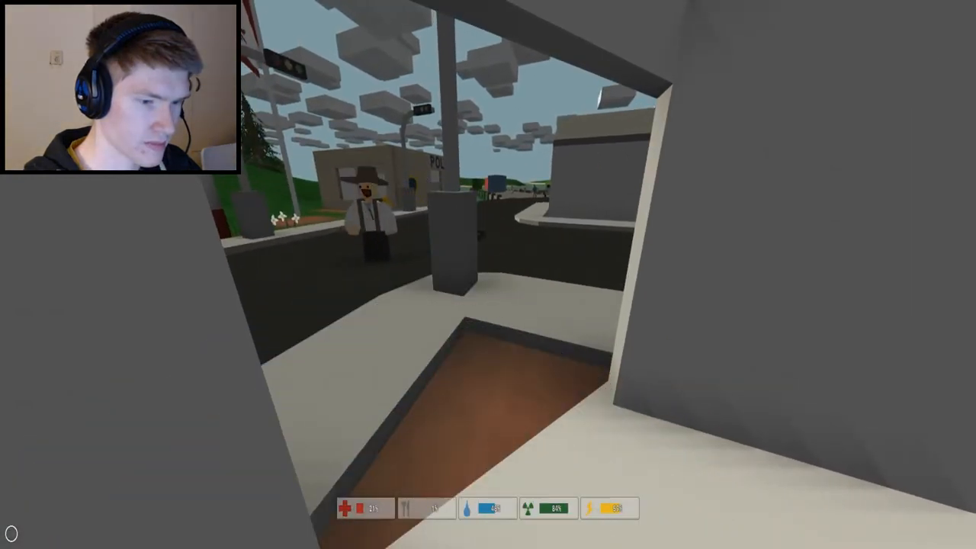
mouse_move(488, 274)
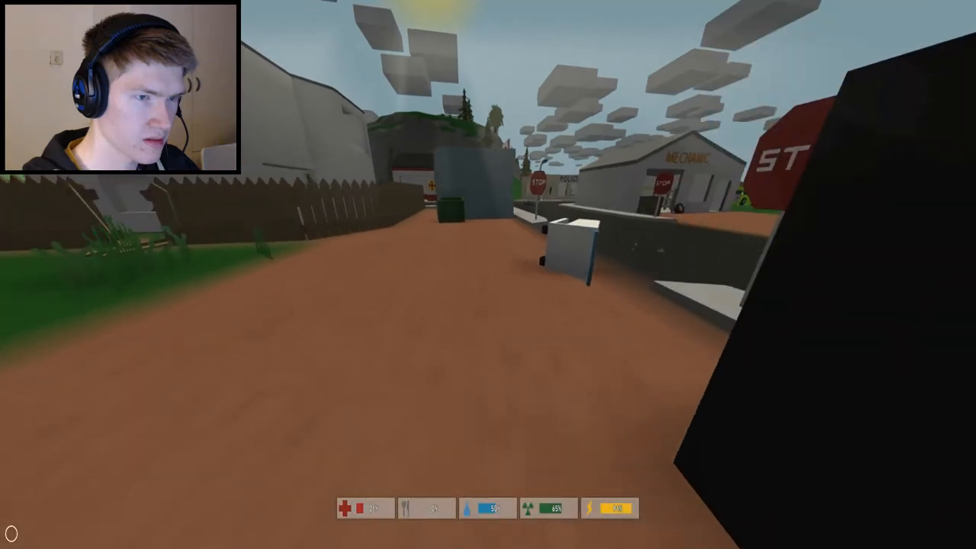
mouse_move(488, 274)
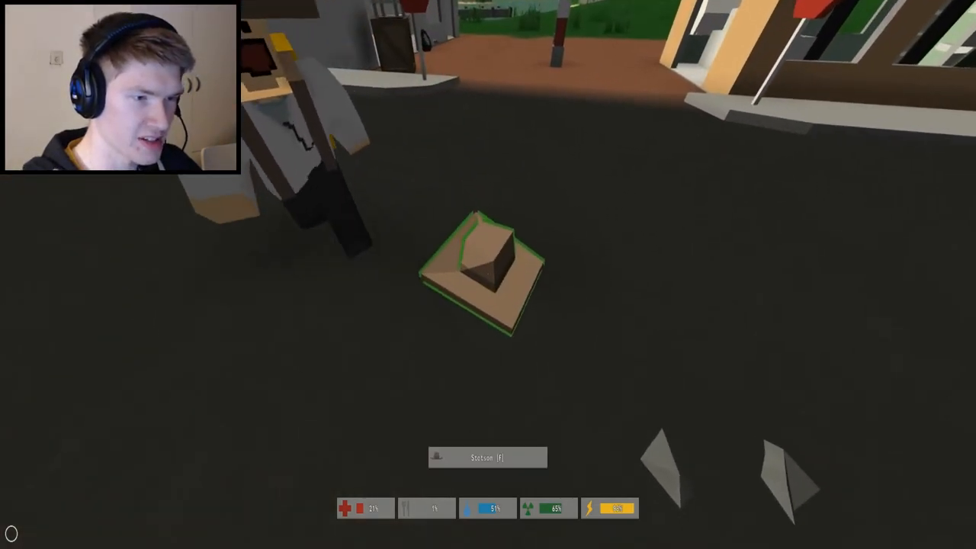
- Interact with the dropped item lying on the road near the body
key(f)
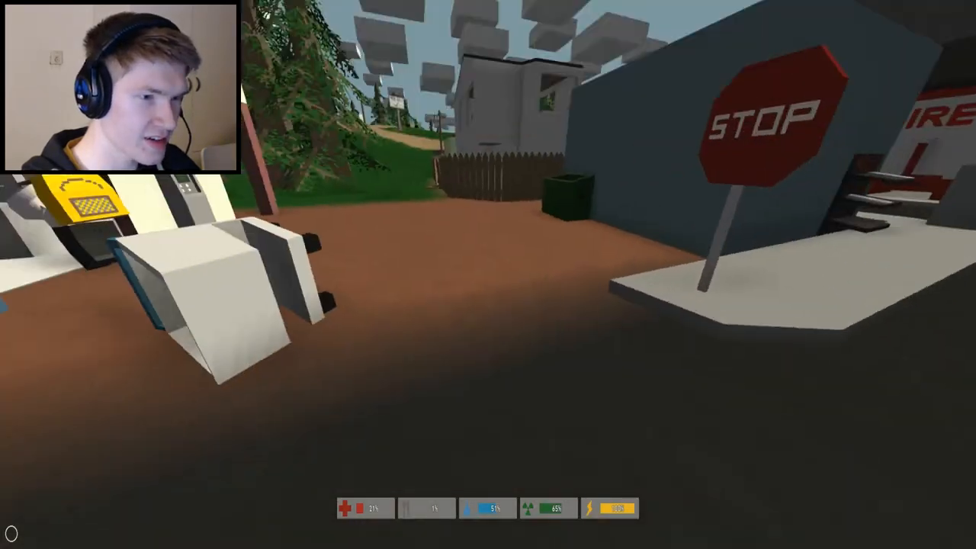
mouse_move(488, 274)
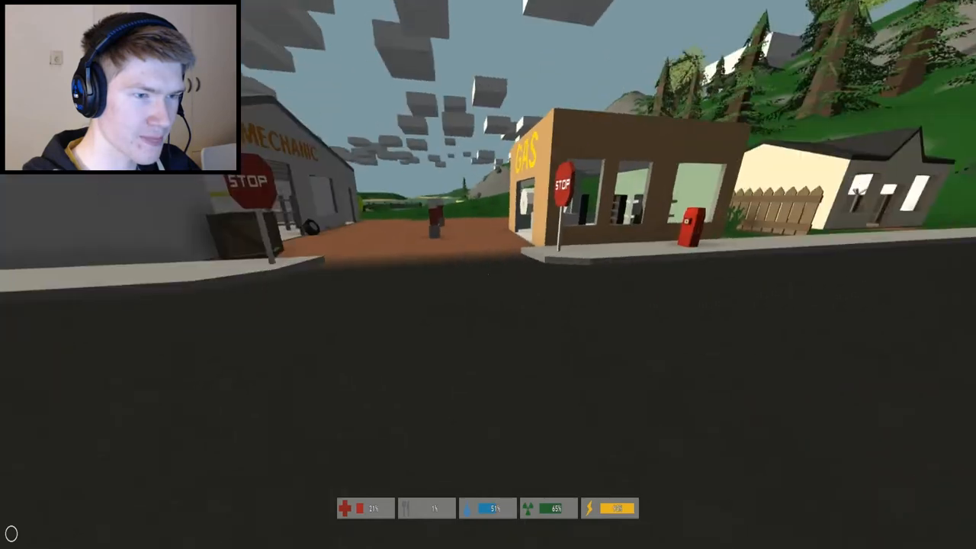
mouse_move(488, 275)
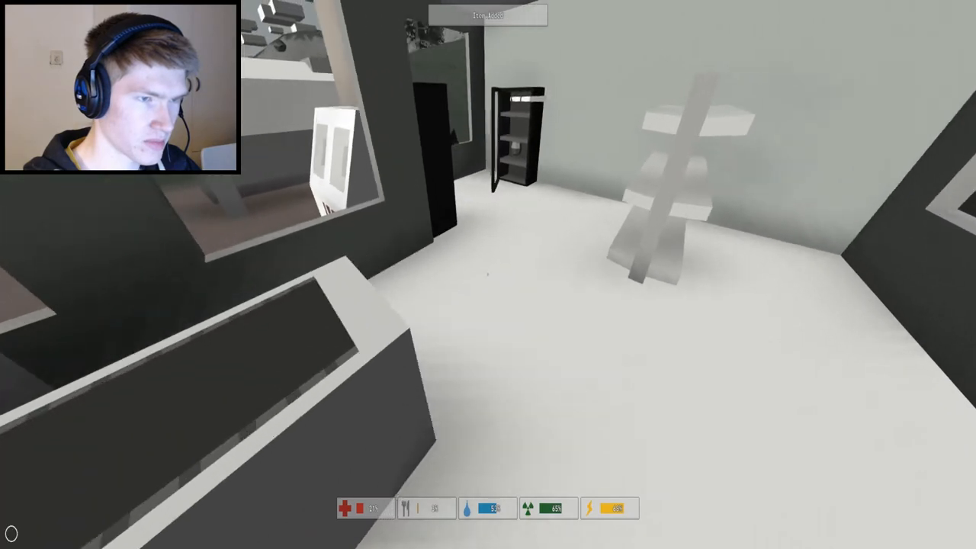
mouse_move(488, 274)
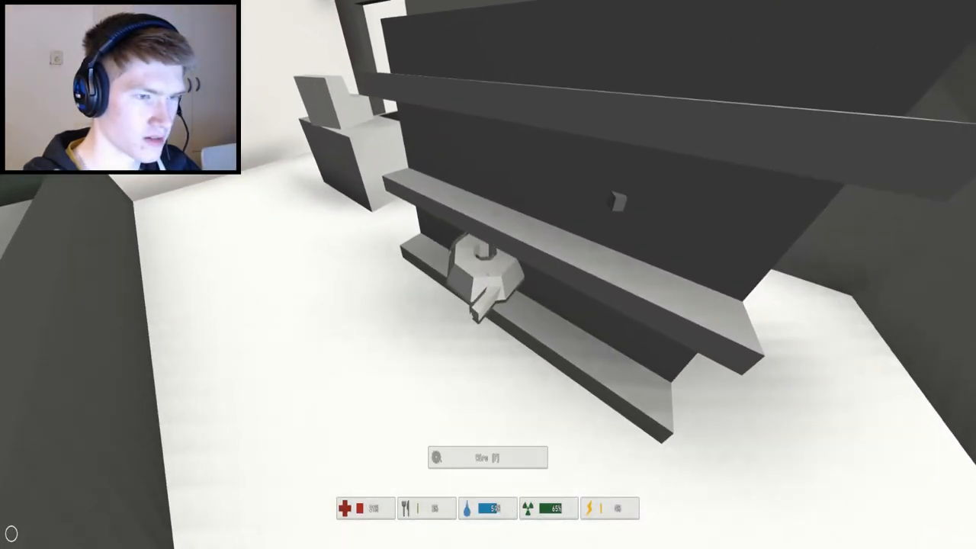
mouse_move(488, 274)
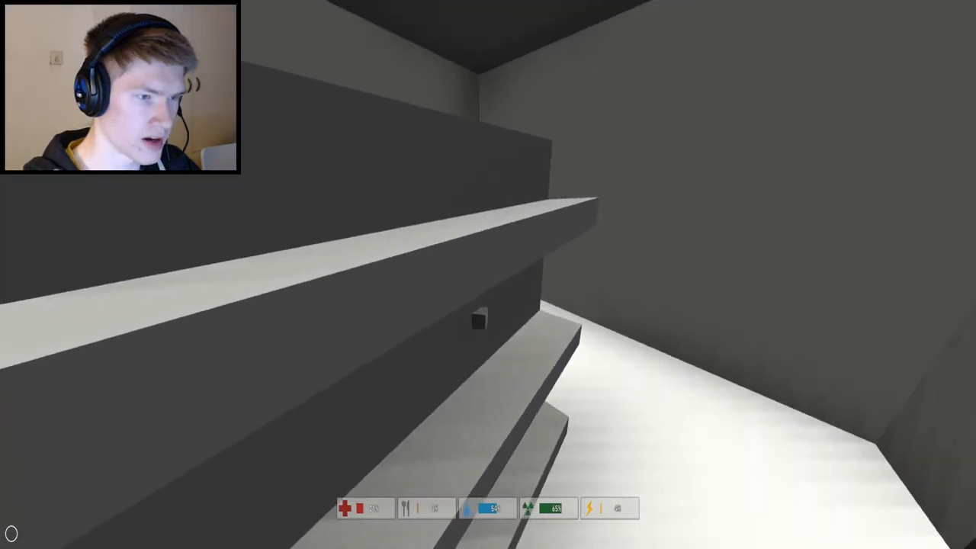
mouse_move(488, 274)
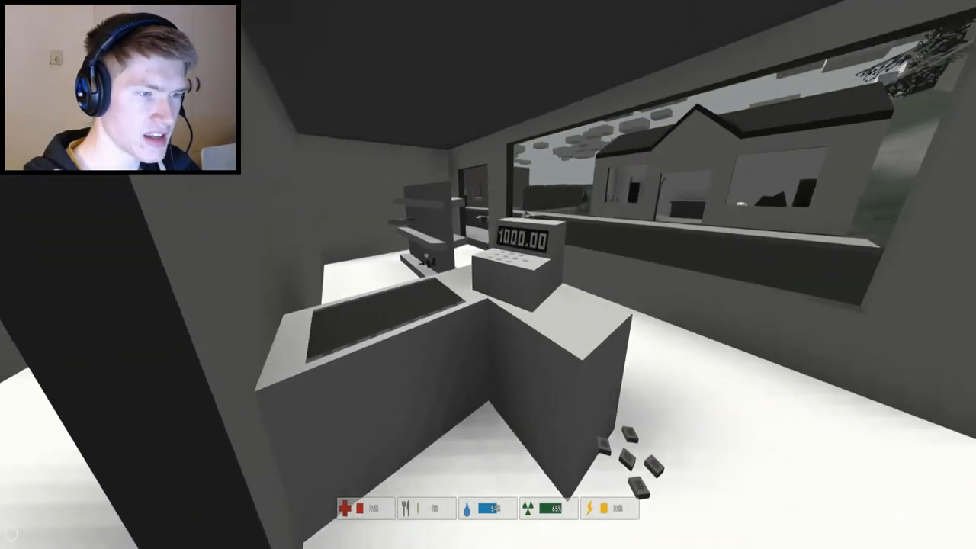
mouse_move(488, 275)
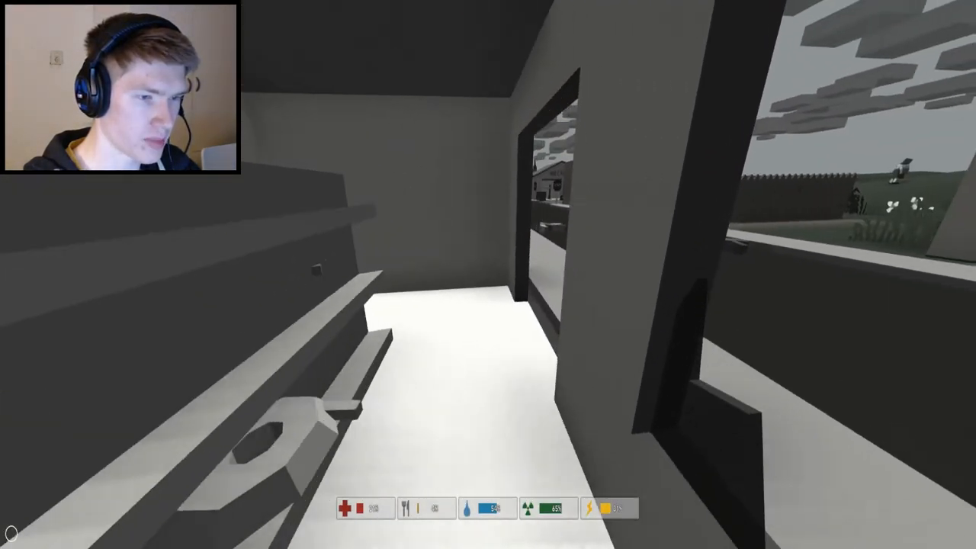